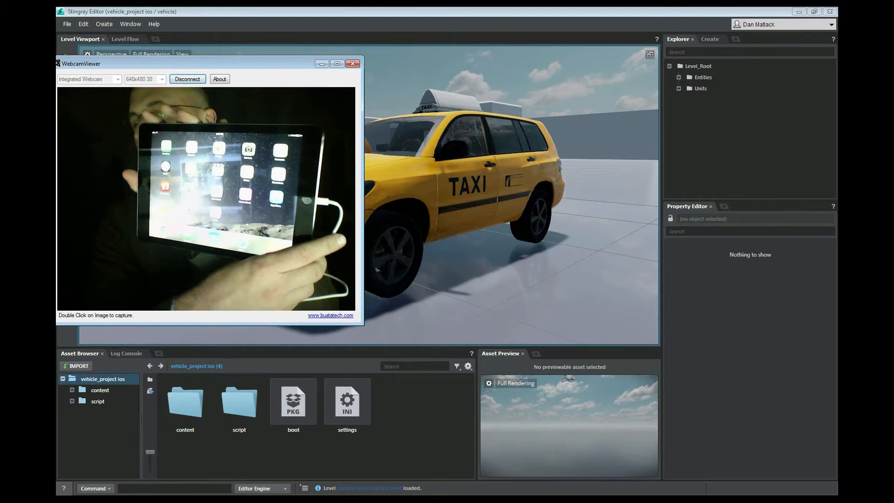
# Step: Dock the Deployer panel in the right panel and open the Connections panel
pyautogui.click(352, 63)
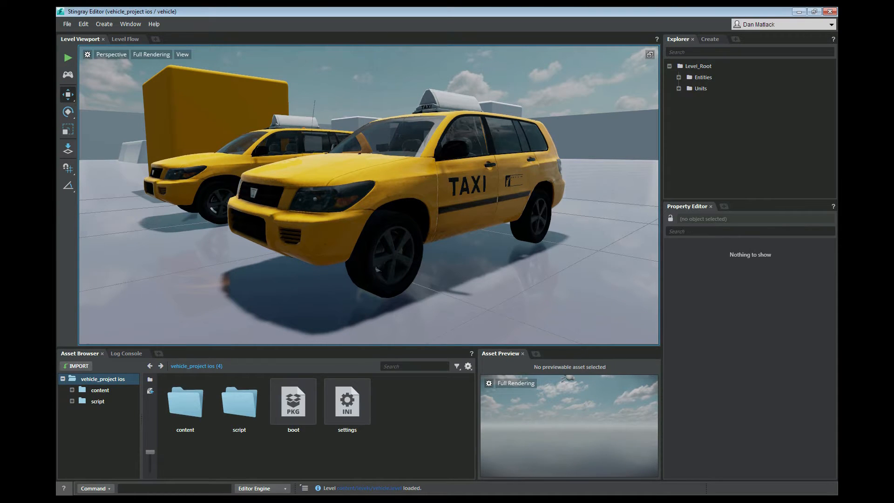
pyautogui.click(130, 24)
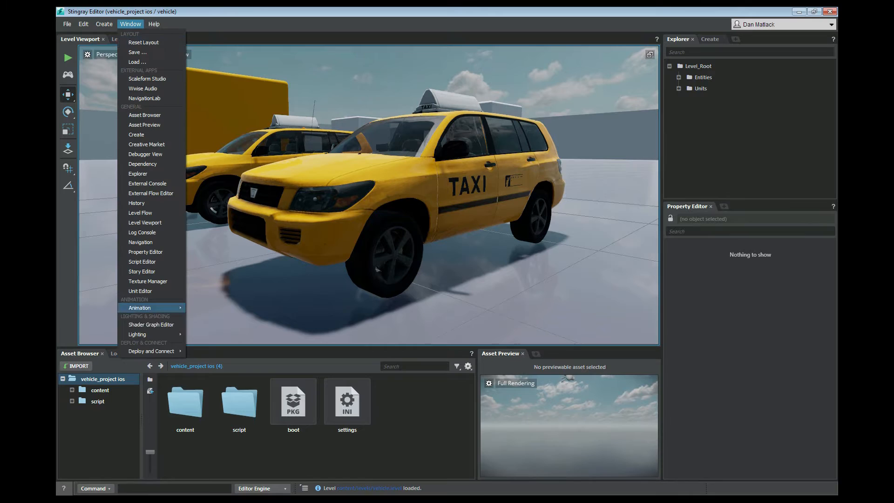
pyautogui.click(151, 351)
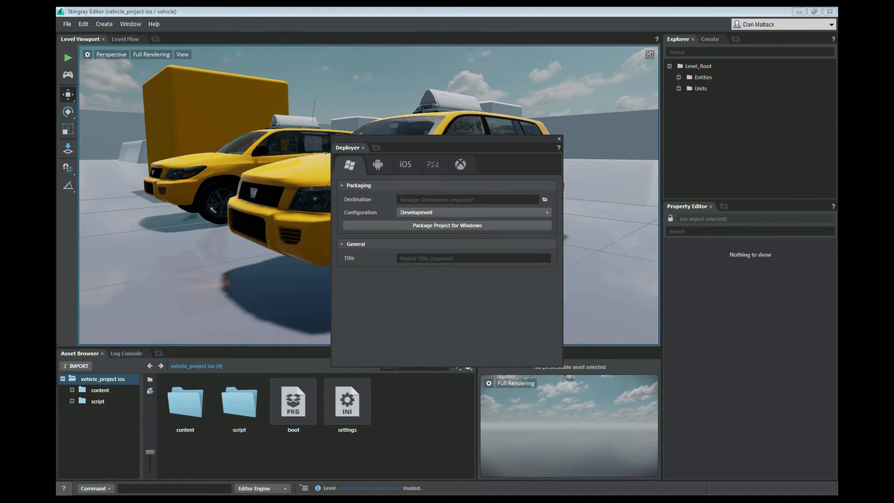
pyautogui.click(558, 138)
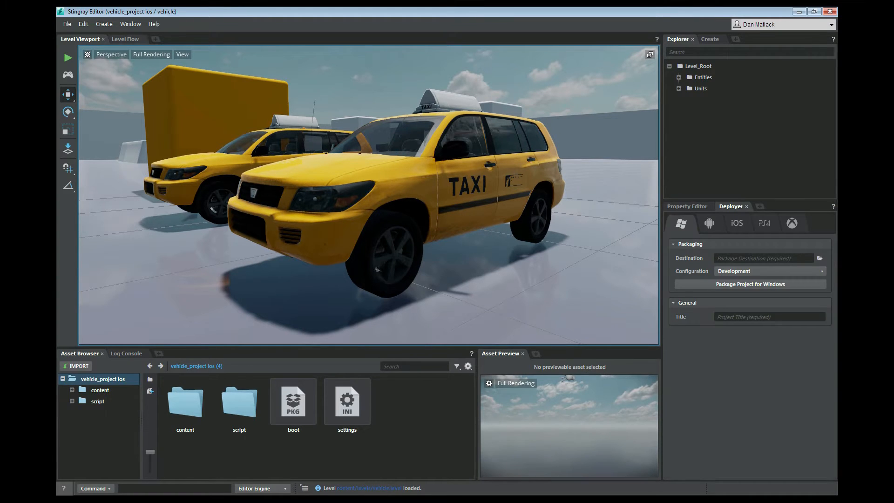
pyautogui.click(130, 24)
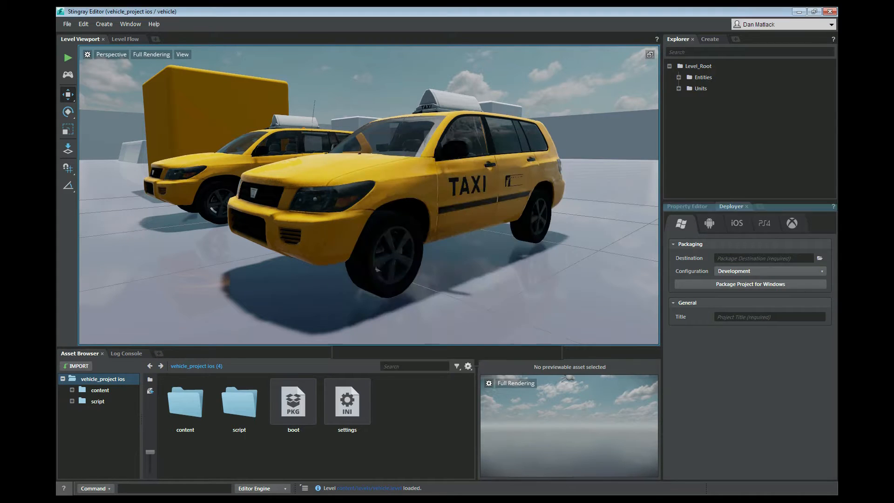
pyautogui.click(770, 206)
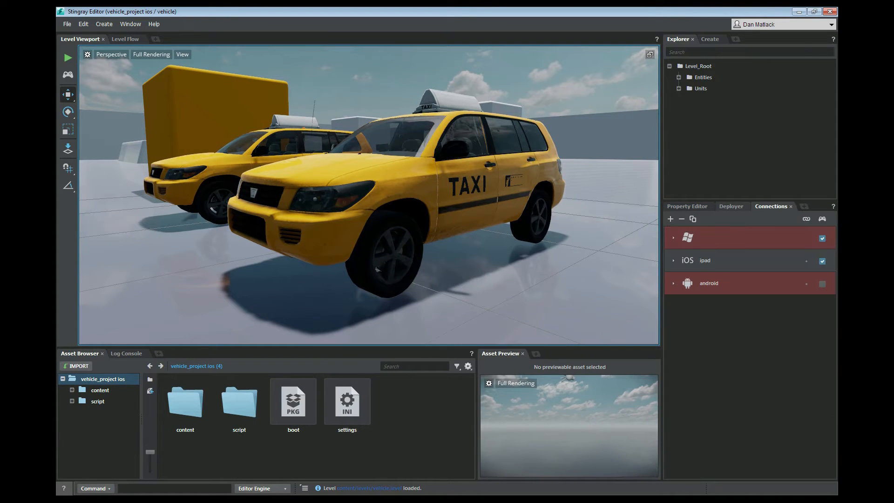
# Step: Select the iOS deployment tab, keep the Development configuration, and select the Packaging Server Address field
pyautogui.click(731, 206)
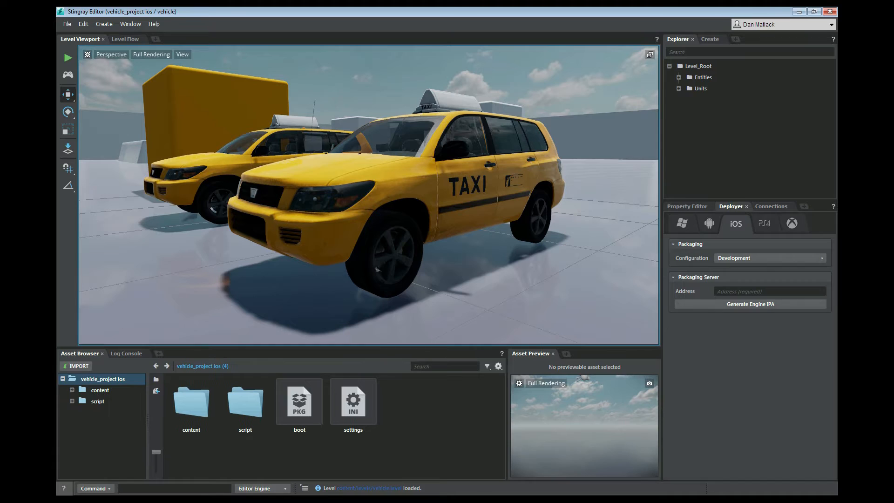
pyautogui.click(770, 206)
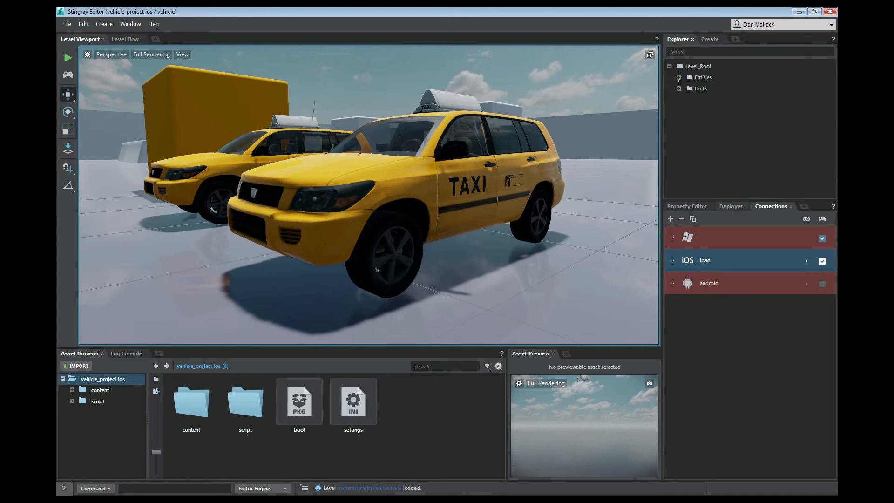
pyautogui.click(731, 206)
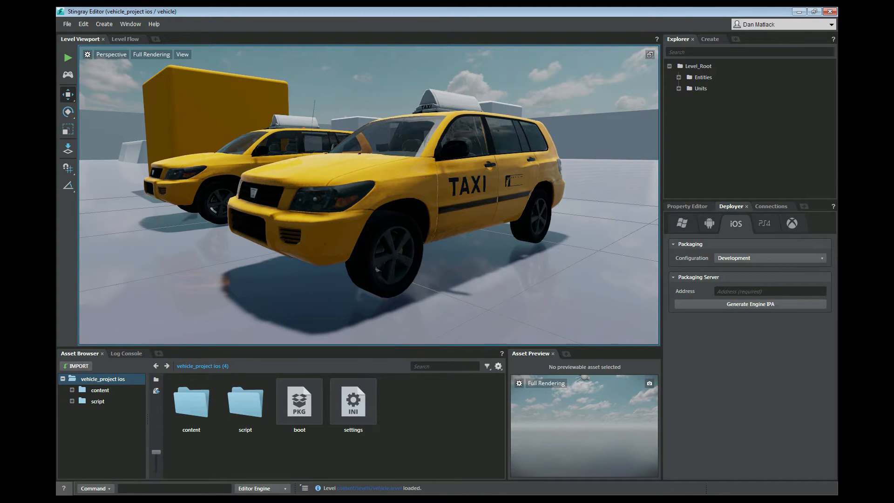
pyautogui.click(769, 257)
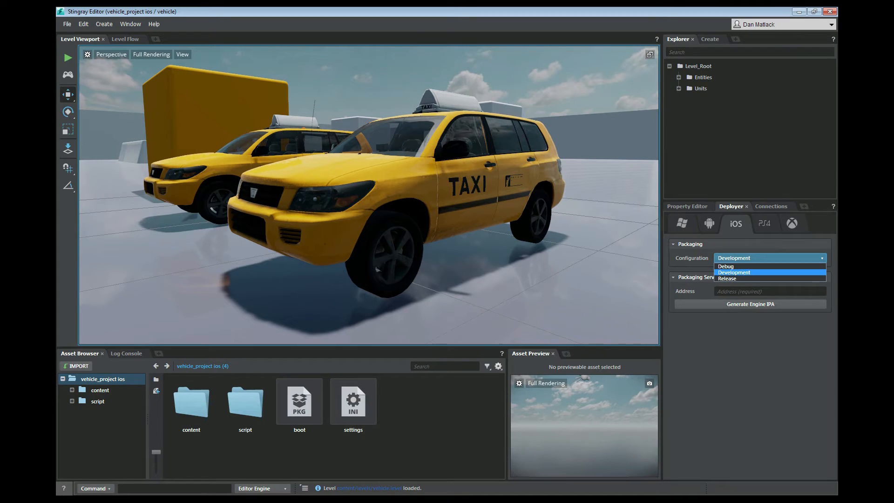
pyautogui.click(734, 272)
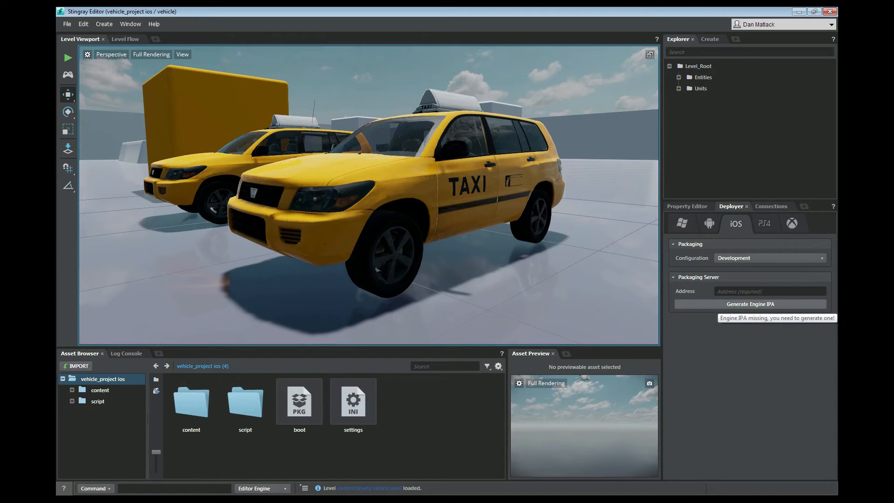
pyautogui.click(769, 291)
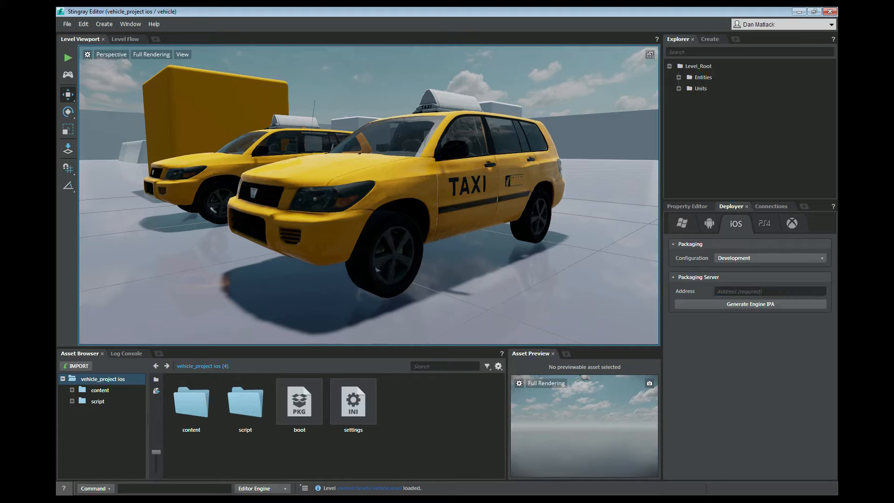
pyautogui.click(770, 291)
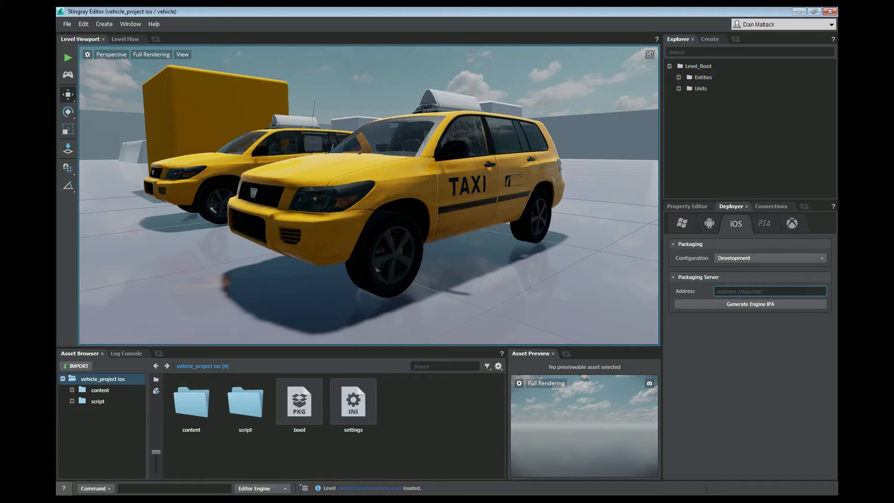
pyautogui.moveTo(735, 223)
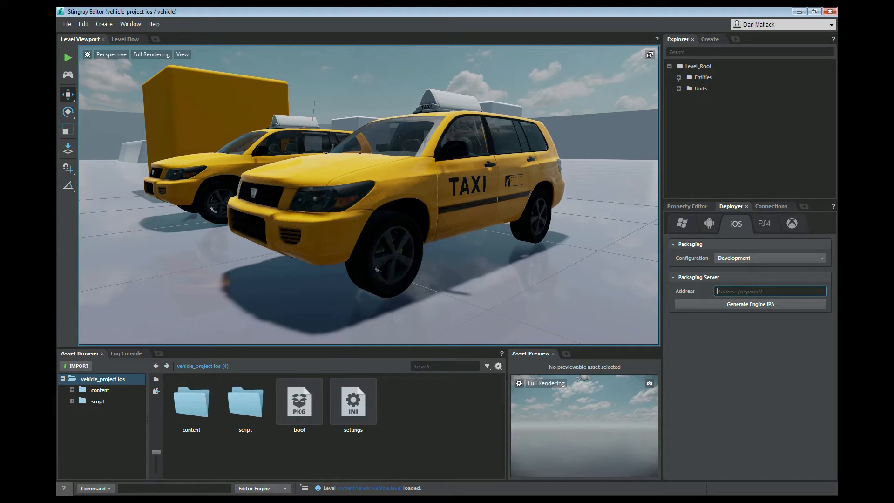
pyautogui.click(687, 206)
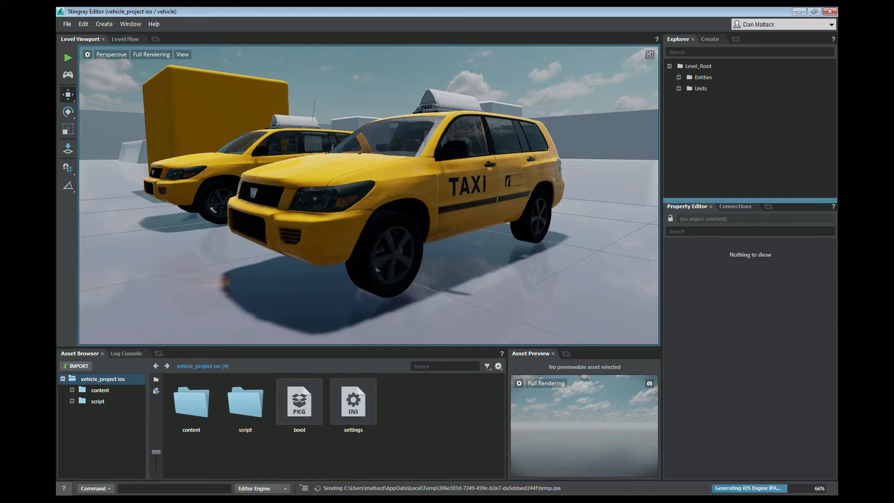
# Step: Generate the iOS engine IPA and wait for the status bar progress to finish
pyautogui.click(774, 206)
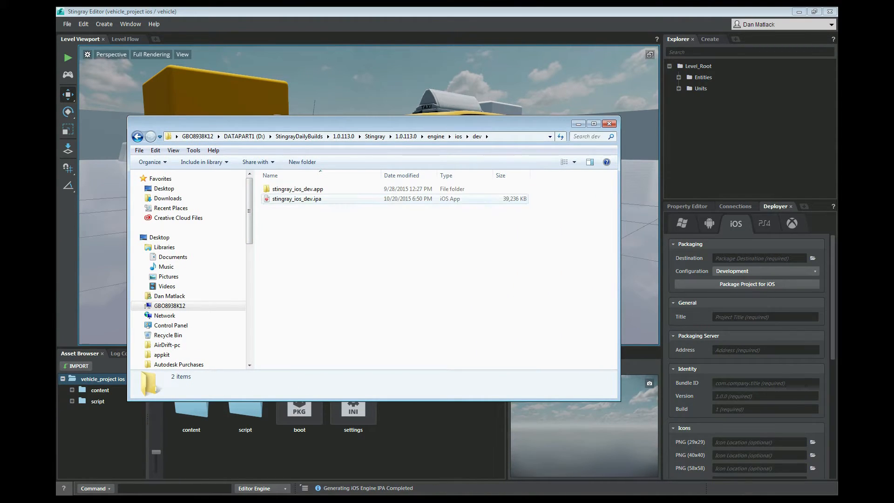
# Step: Select stingray_ios_dev.ipa in engine\ios\dev and bring up iTunes on the iPad Air 2 summary
pyautogui.click(406, 137)
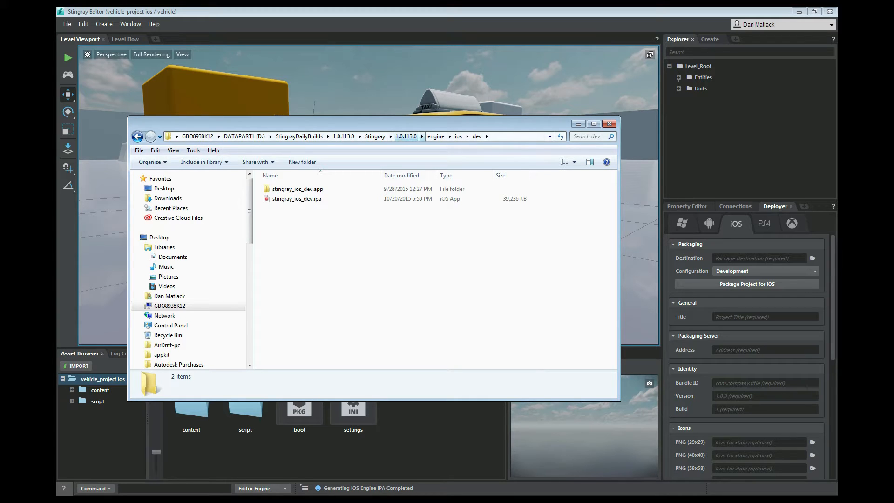
pyautogui.click(296, 198)
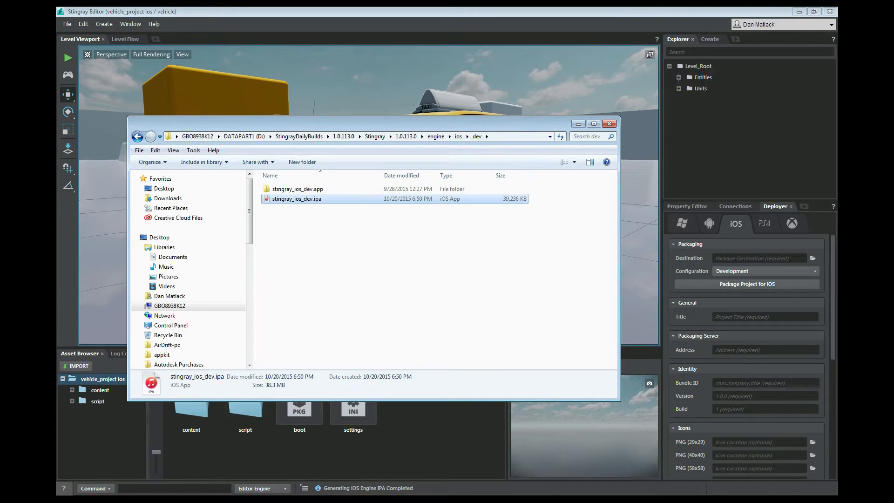
pyautogui.click(609, 122)
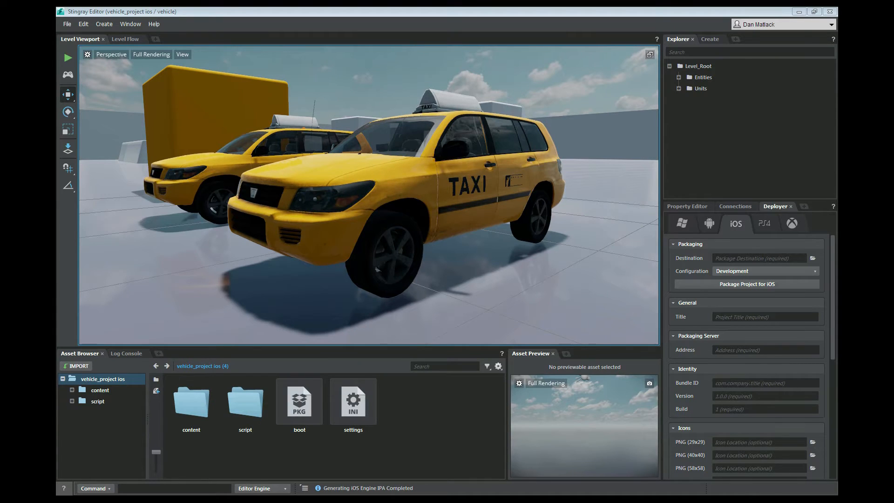
pyautogui.click(813, 257)
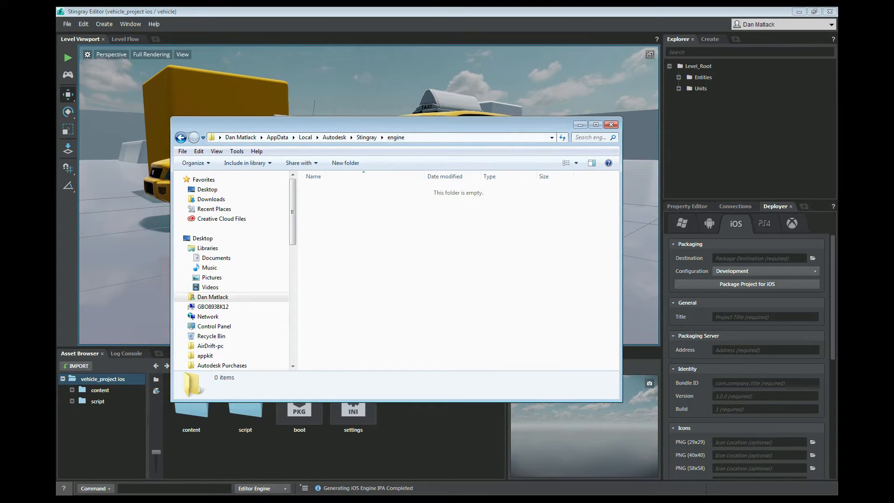
pyautogui.click(611, 124)
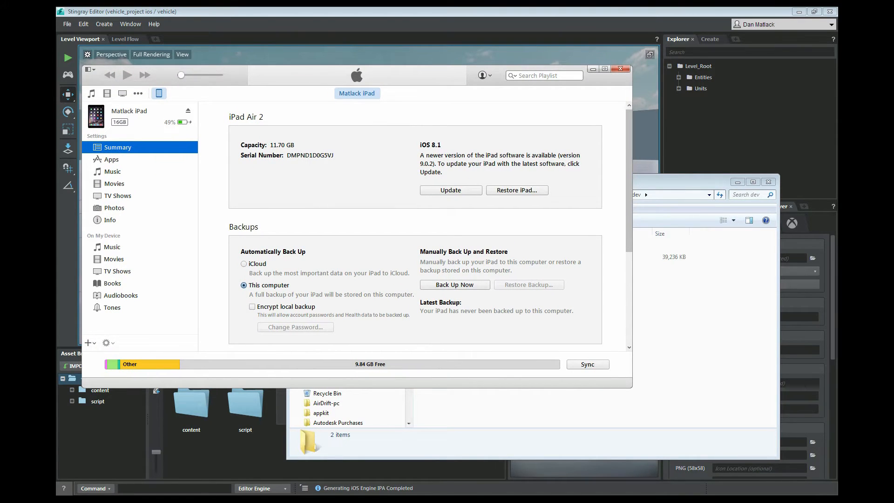
pyautogui.moveTo(158, 93)
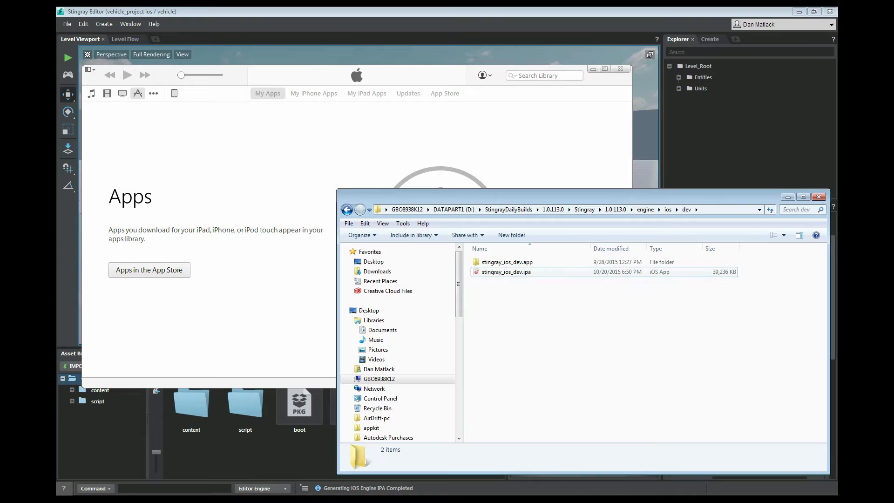
# Step: Drag stingray_ios_dev.ipa from the ios/dev folder into iTunes' My Apps library
pyautogui.click(506, 271)
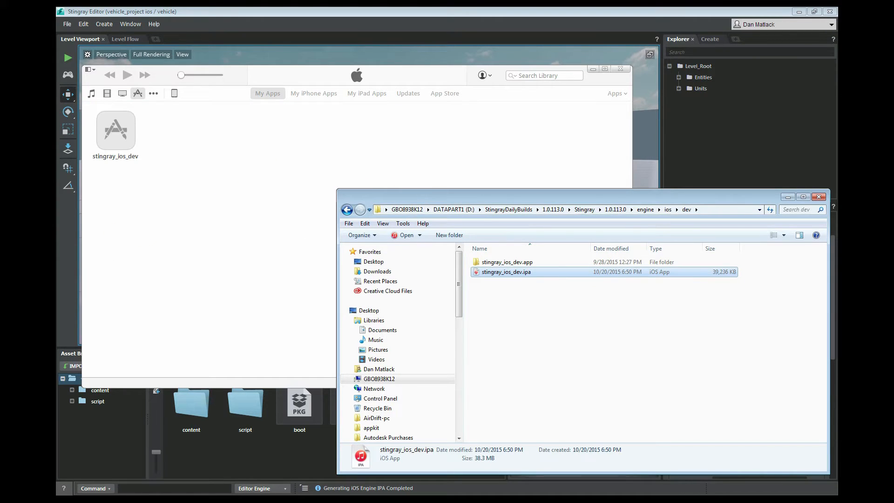
# Step: On the iPad's Apps page, set stingray_ios_dev to install and apply the sync
pyautogui.click(175, 93)
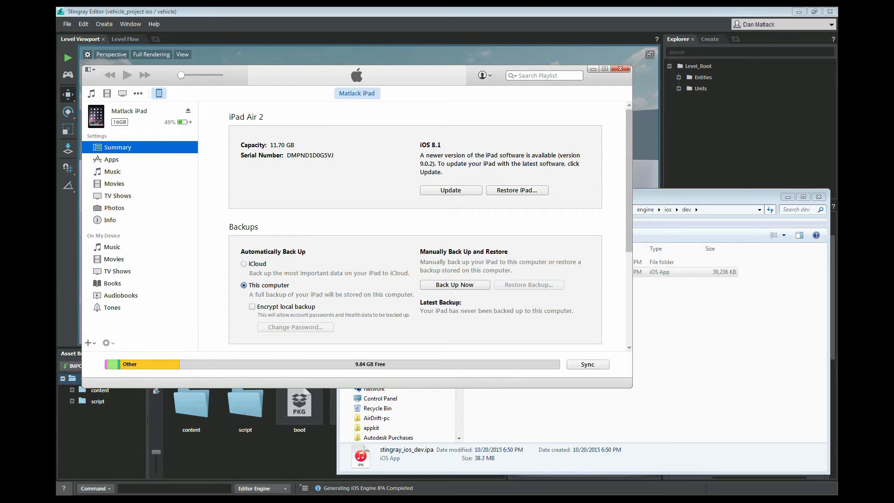
pyautogui.click(112, 159)
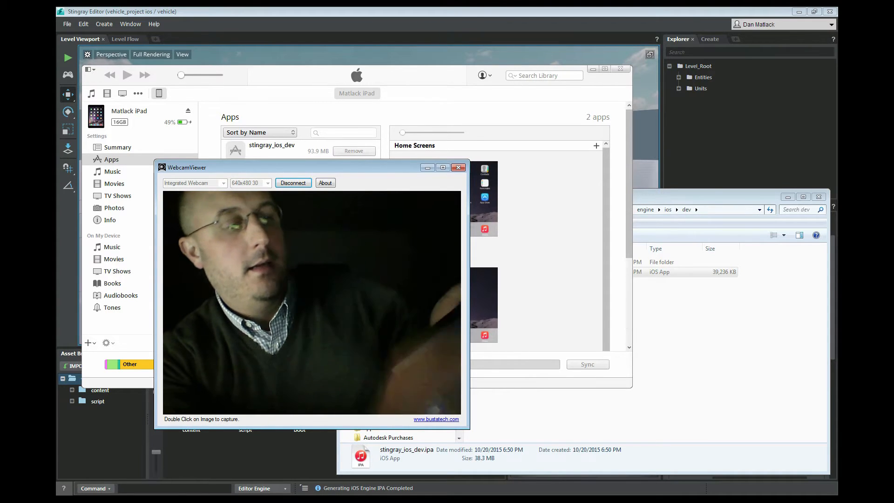
pyautogui.click(353, 151)
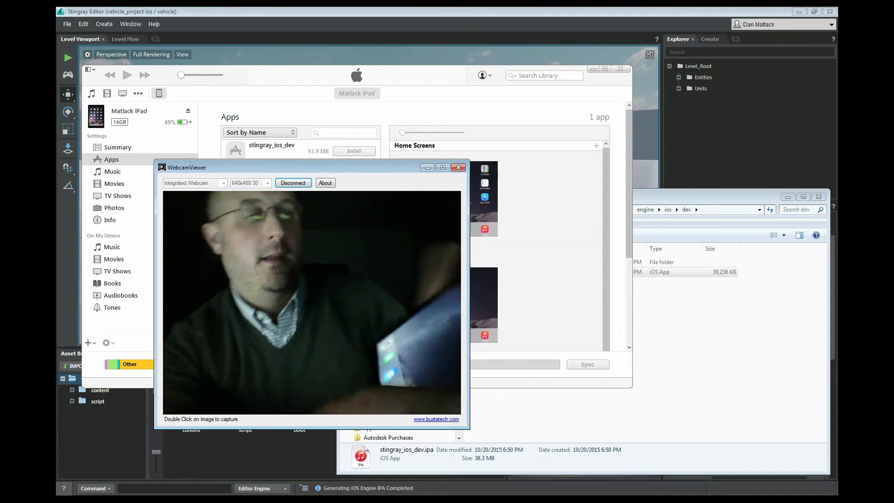
pyautogui.click(459, 167)
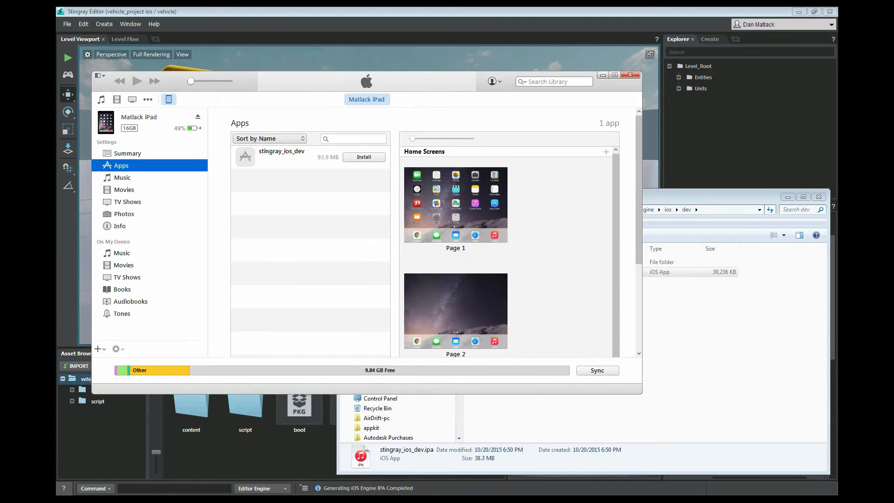
pyautogui.click(363, 157)
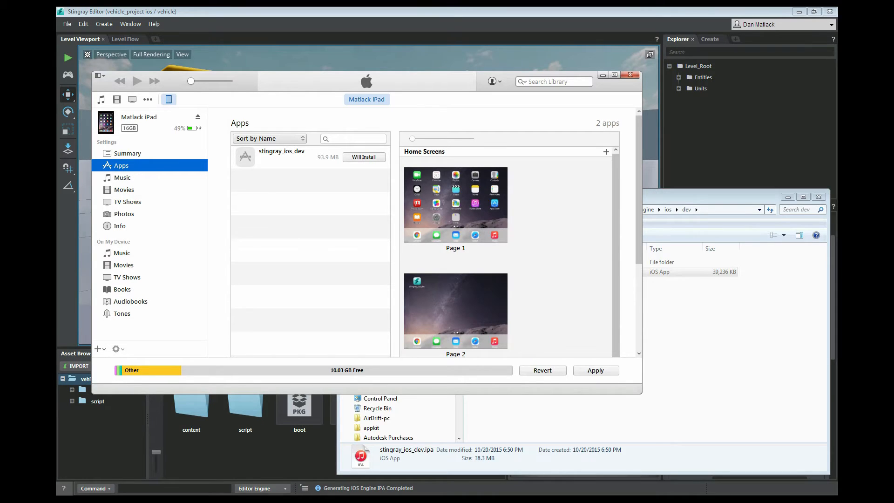
pyautogui.click(595, 370)
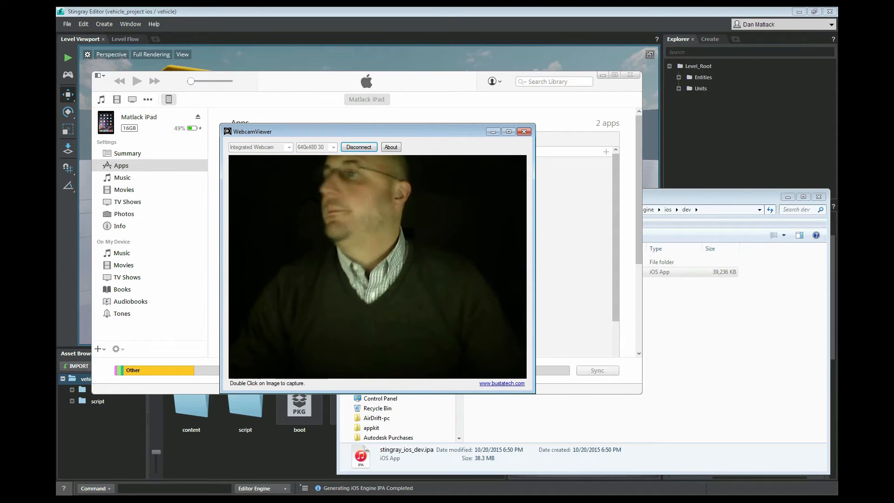
# Step: Bring Stingray Editor, showing the taxi level and iOS deployment settings, to the front
pyautogui.click(523, 132)
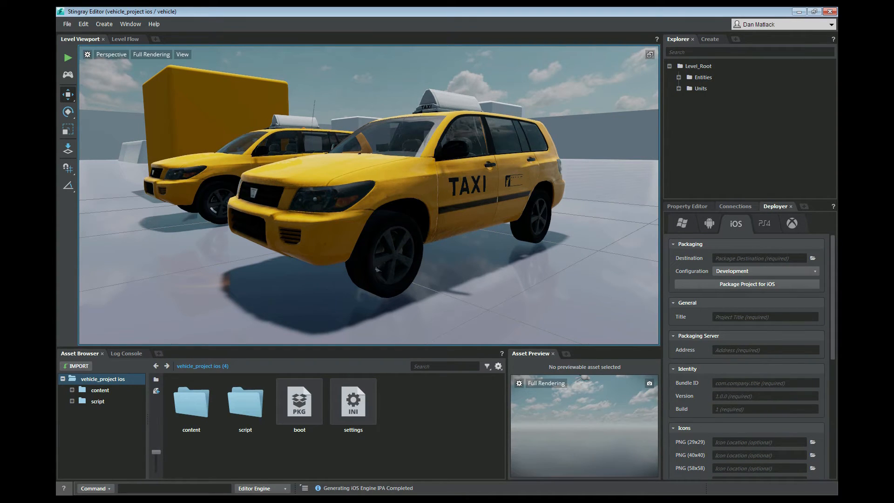
# Step: Expand the iOS ipad connection entry to reveal its Name, Platform and Address
pyautogui.click(735, 206)
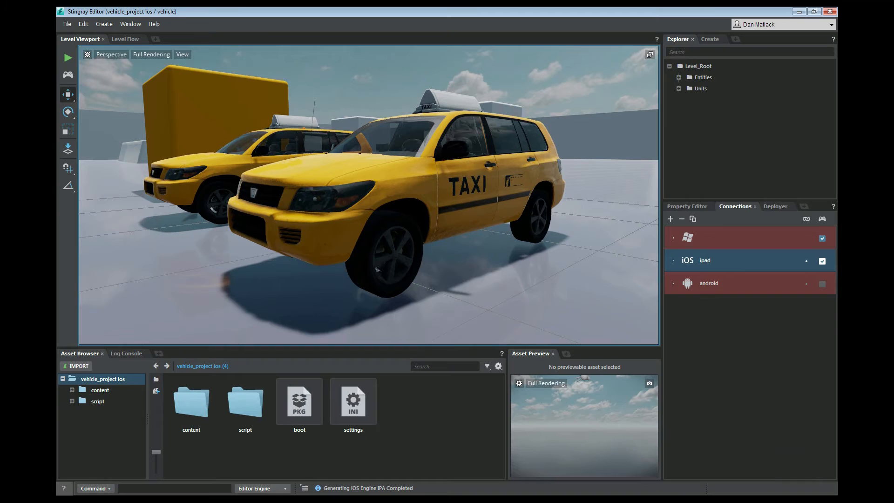
pyautogui.click(673, 260)
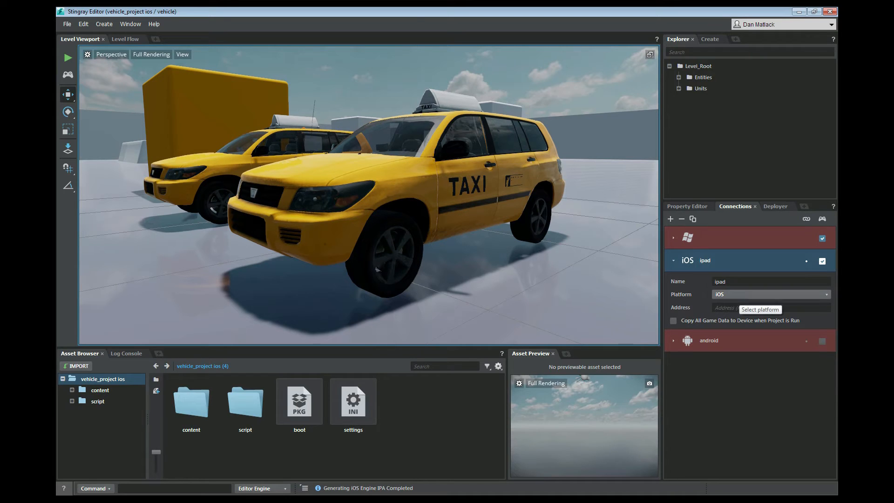
pyautogui.click(770, 307)
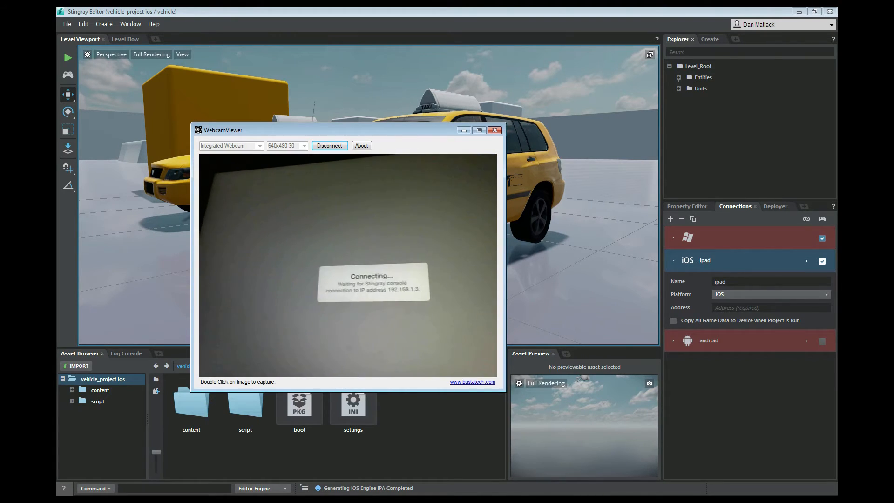
# Step: Enter 192.168.1.3 as the iOS ipad connection's Address and commit it
pyautogui.click(494, 130)
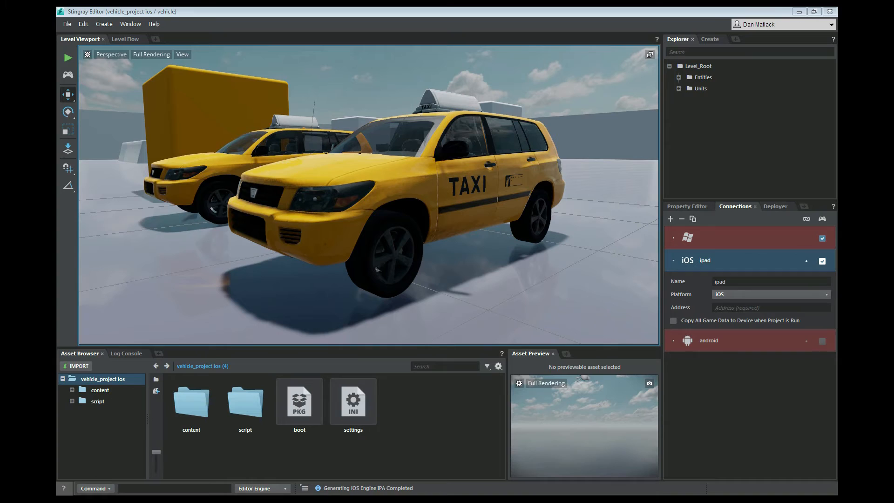
pyautogui.click(769, 306)
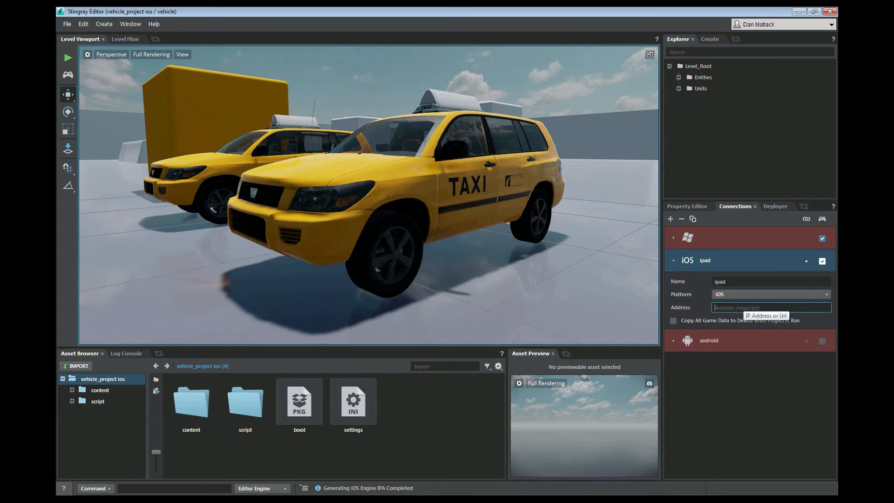
pyautogui.write('192.168.1.')
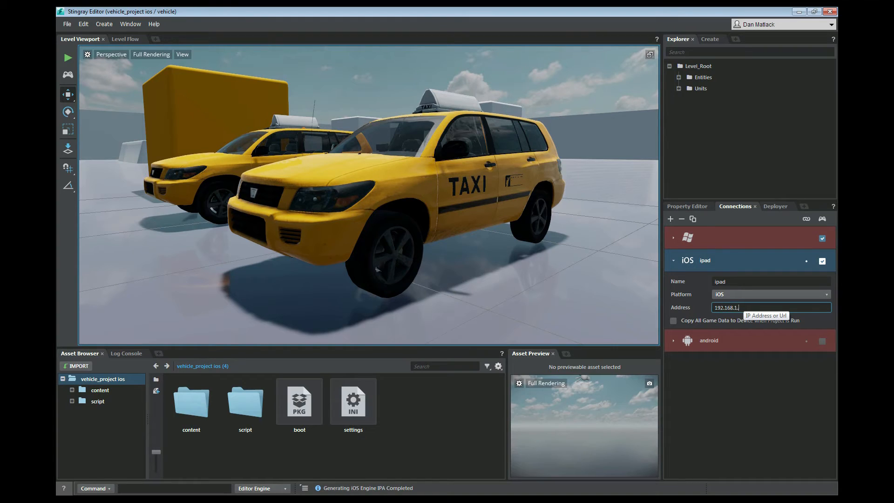
pyautogui.write('3')
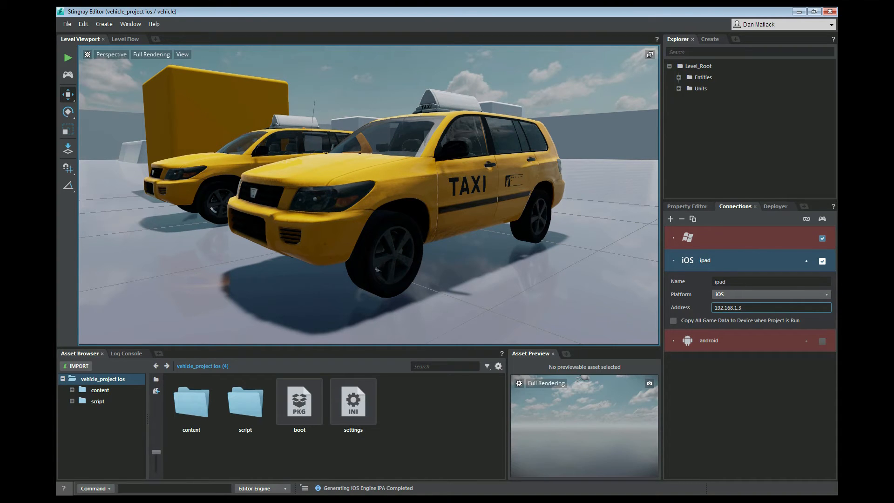
pyautogui.click(822, 259)
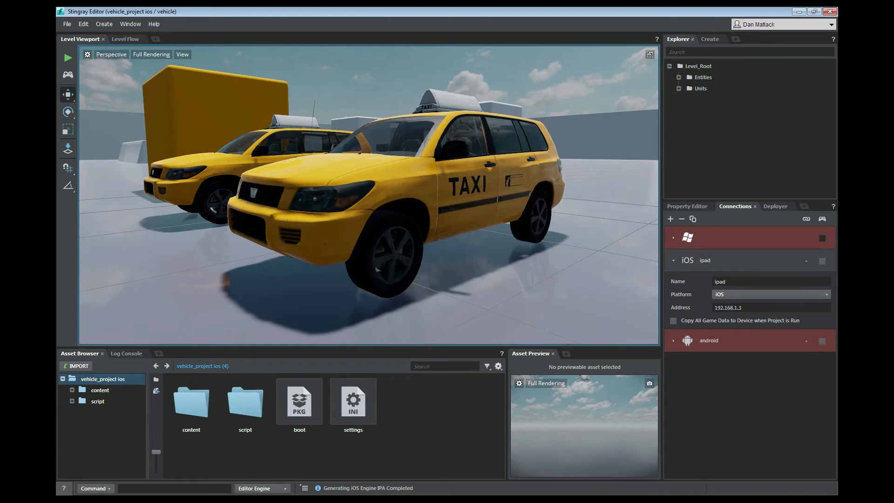
pyautogui.moveTo(806, 261)
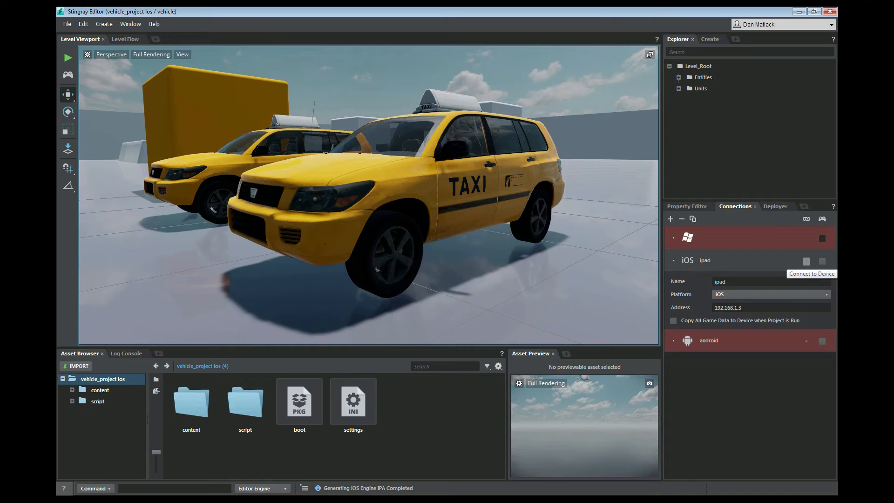
# Step: Connect the editor to the iPad at 192.168.1.3 using Connect to Device
pyautogui.click(805, 262)
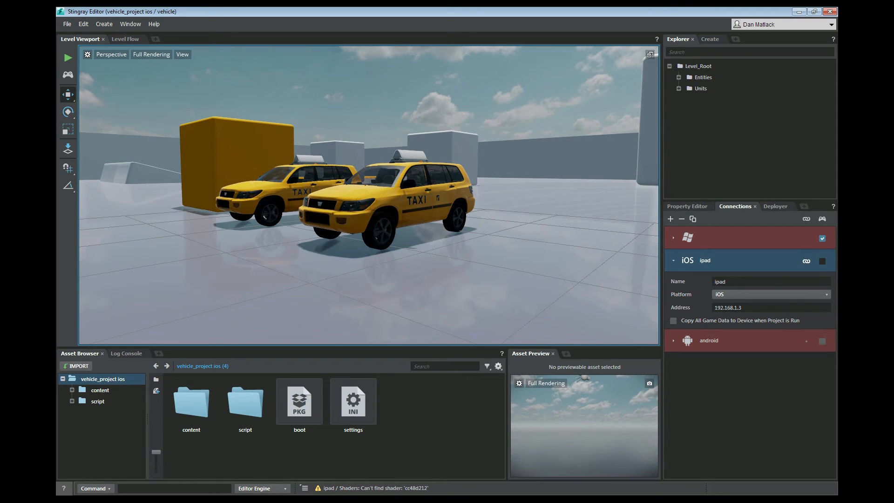
# Step: Check the iOS iPad target in Connections instead of Windows and let the data compile finish
pyautogui.click(823, 260)
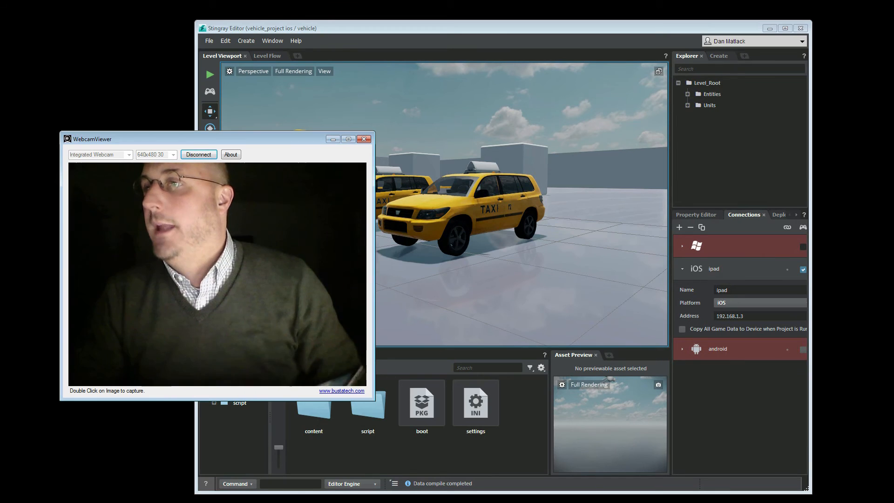
# Step: Select the iPad's IP address, then show the Deployer's iOS settings with Development configuration
pyautogui.click(363, 138)
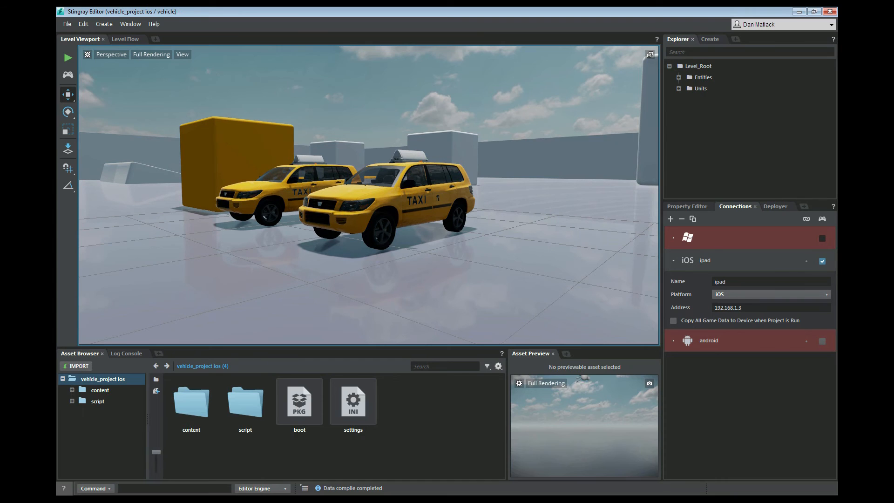
pyautogui.tripleClick(771, 307)
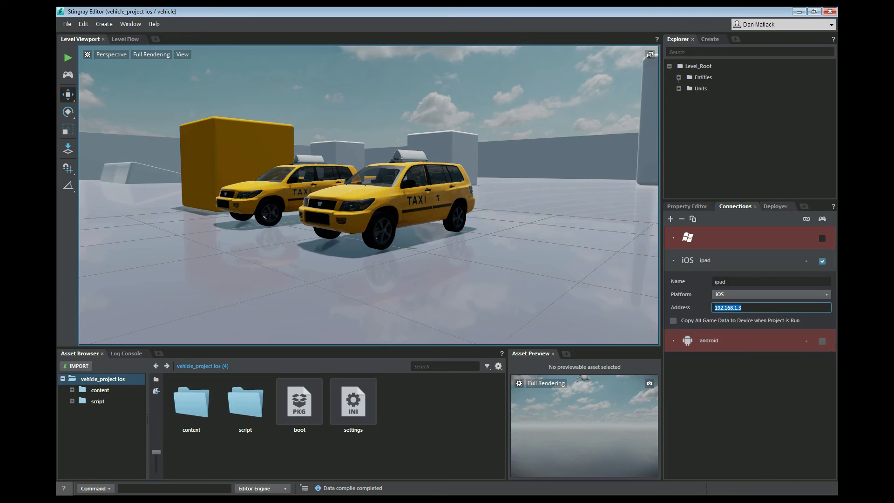
pyautogui.click(774, 206)
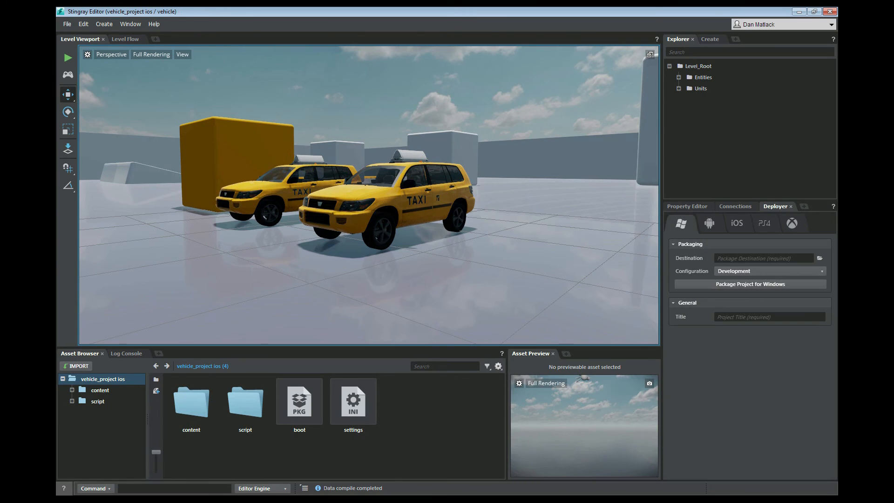
pyautogui.click(736, 223)
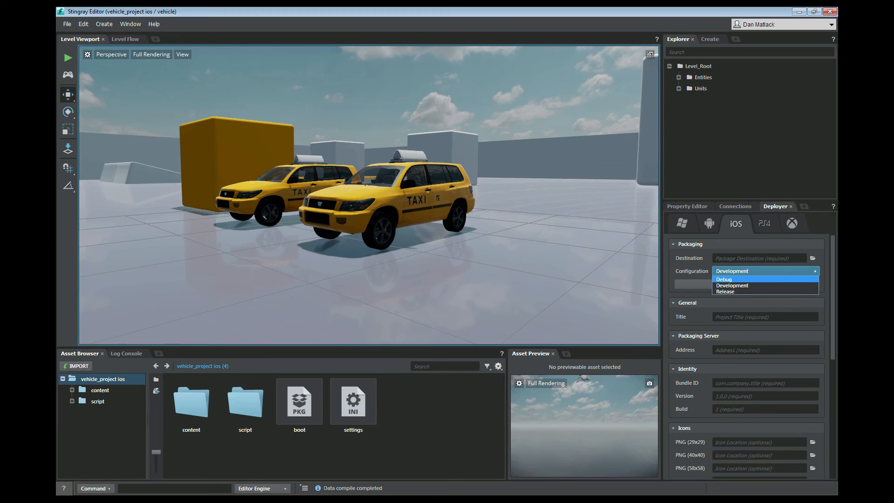
pyautogui.click(733, 285)
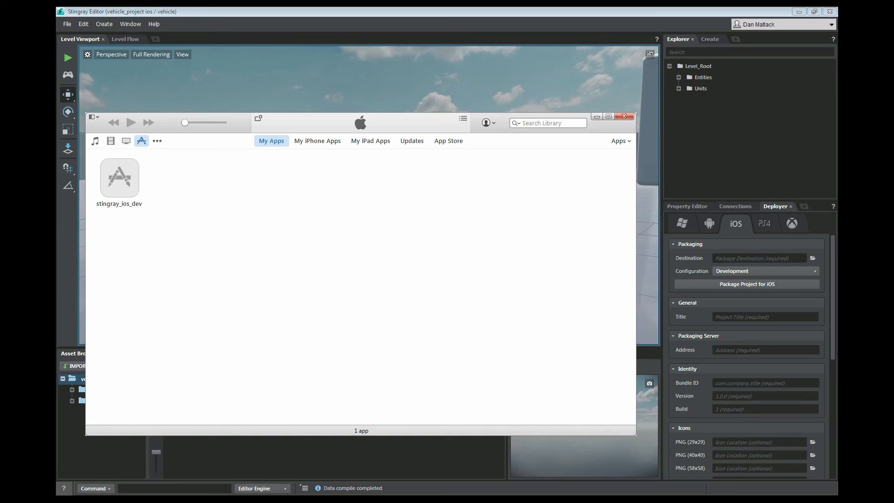
# Step: Close iTunes' app library to reveal the Explorer window showing engine\ios
pyautogui.click(624, 116)
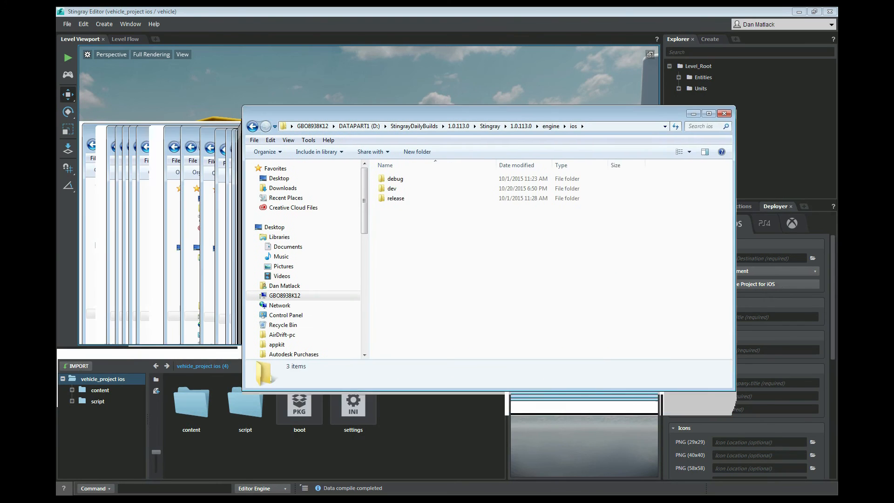
# Step: Check stingray_ios_dev.ipa in dev and the local Stingray engine folder, then close Explorer
pyautogui.doubleClick(391, 188)
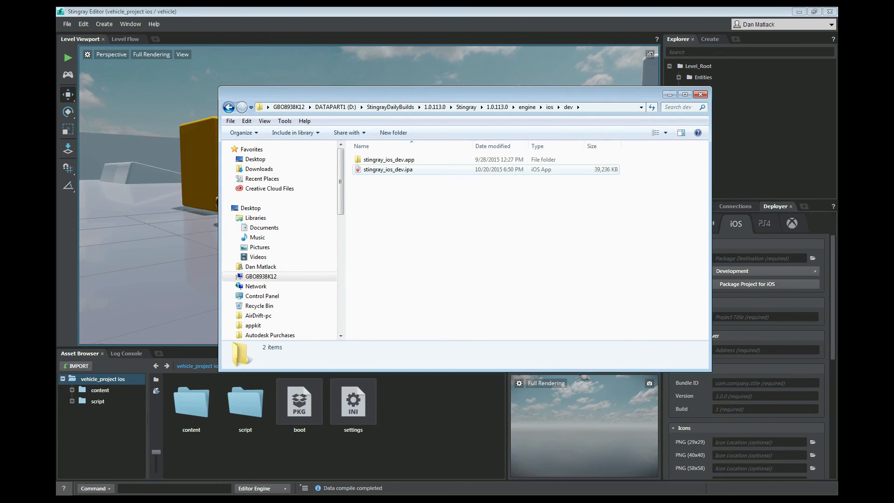
pyautogui.click(388, 170)
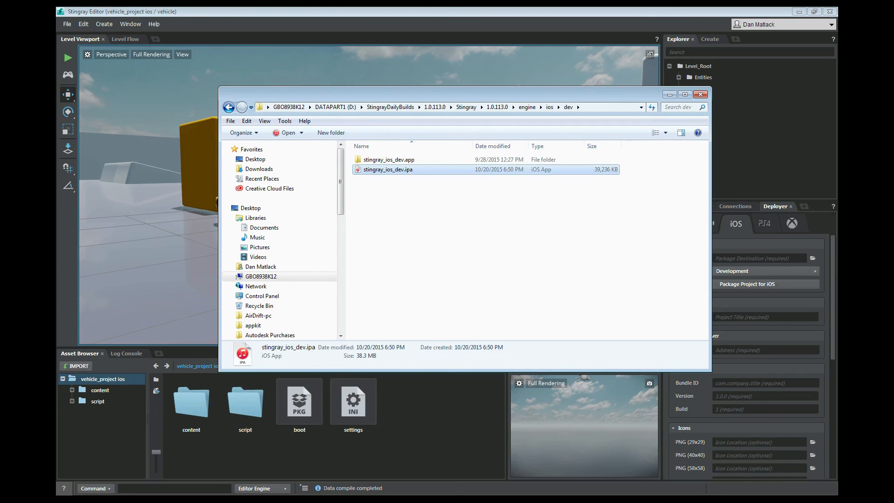
pyautogui.click(496, 106)
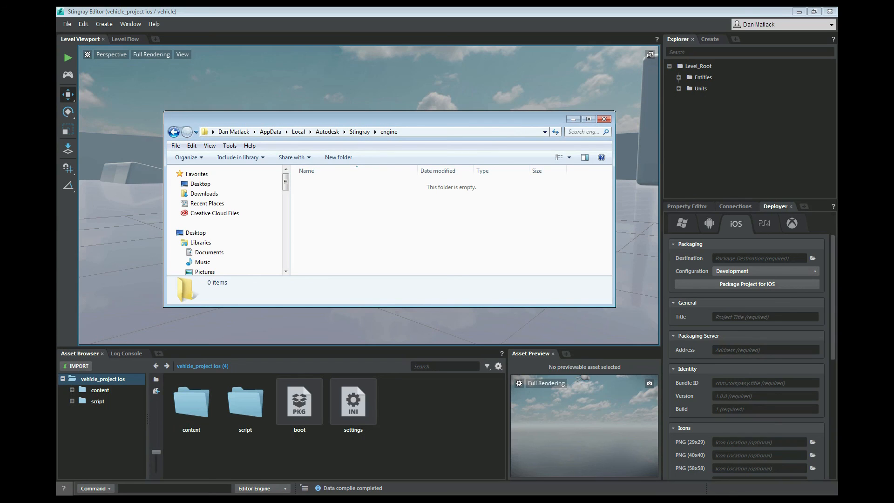
pyautogui.click(604, 118)
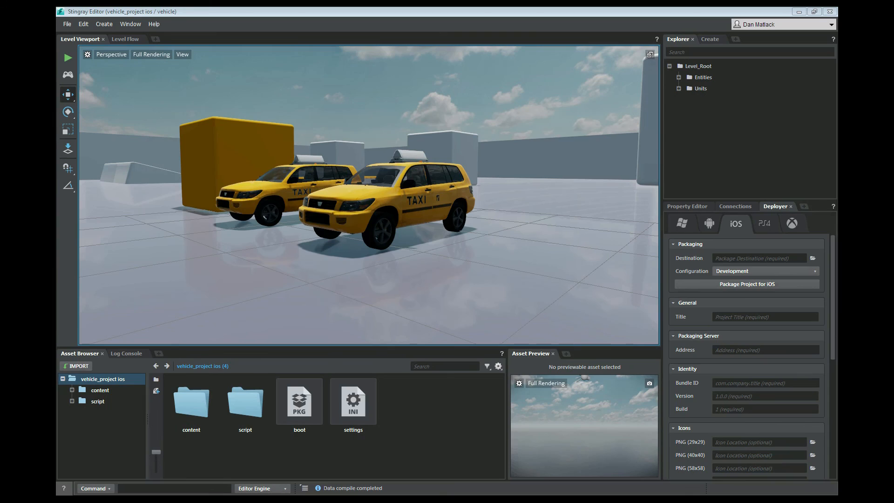